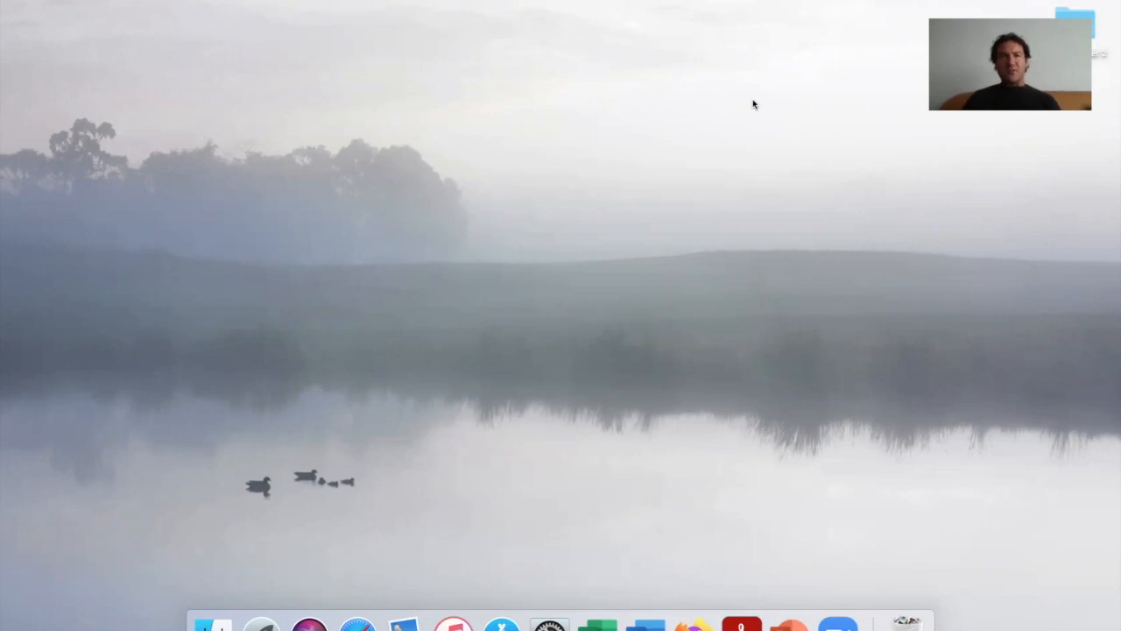
mouse_move(718, 106)
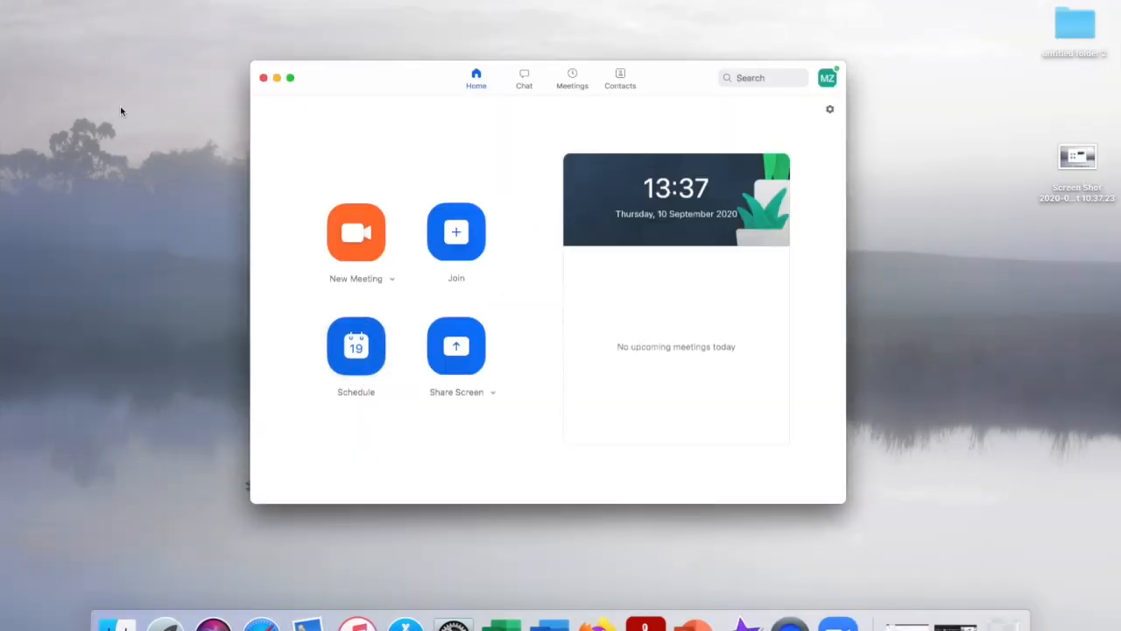
Launch Zoom from the Dock to show the Home window.
left_click(26, 4)
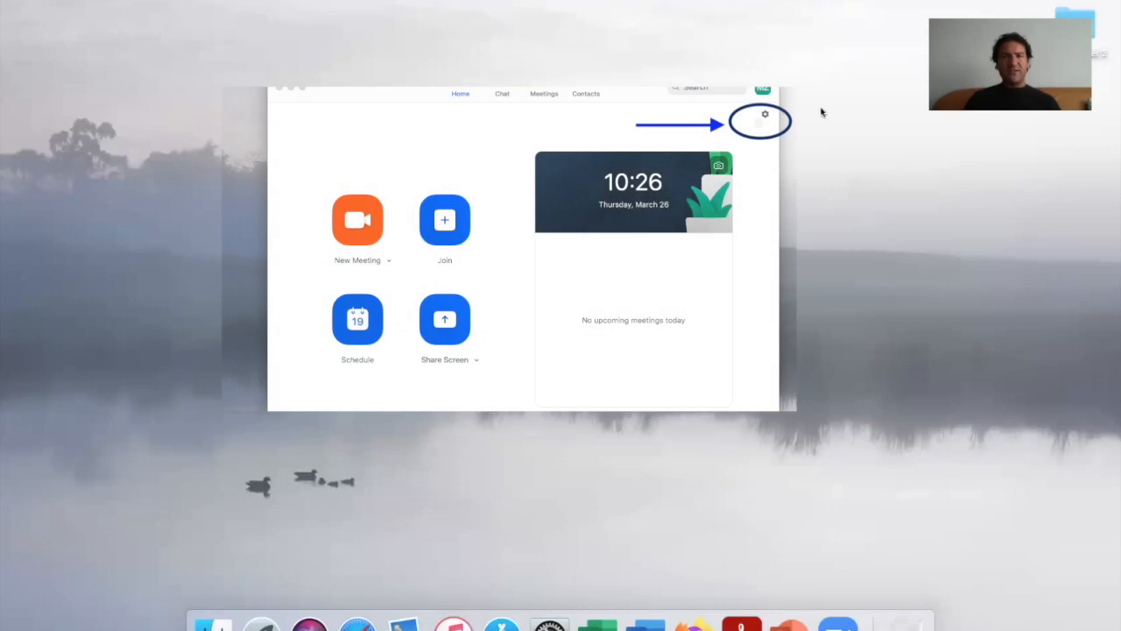
mouse_move(829, 112)
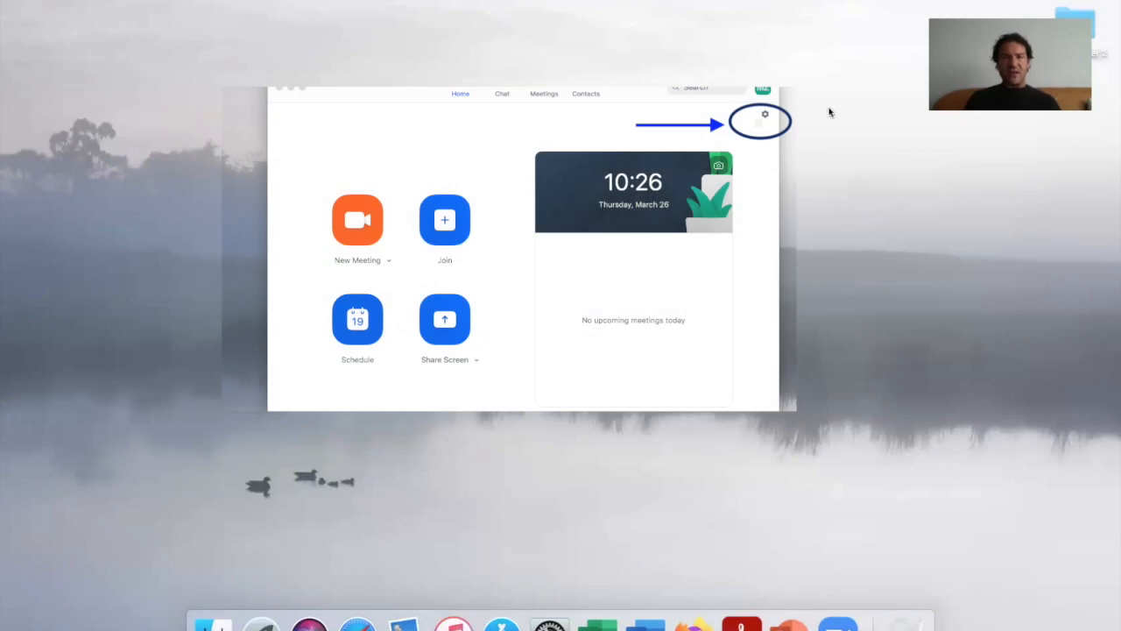
Open Zoom Settings from the gear icon on the Home window.
left_click(765, 114)
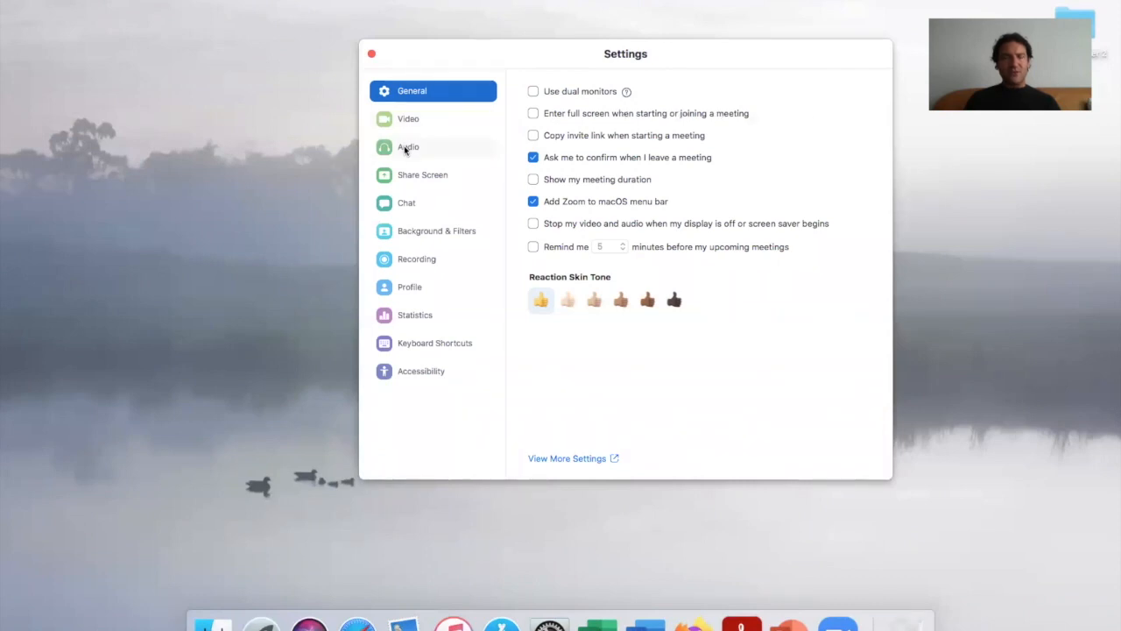
In Audio settings, disable automatic microphone volume and set noise suppression to Low.
left_click(408, 147)
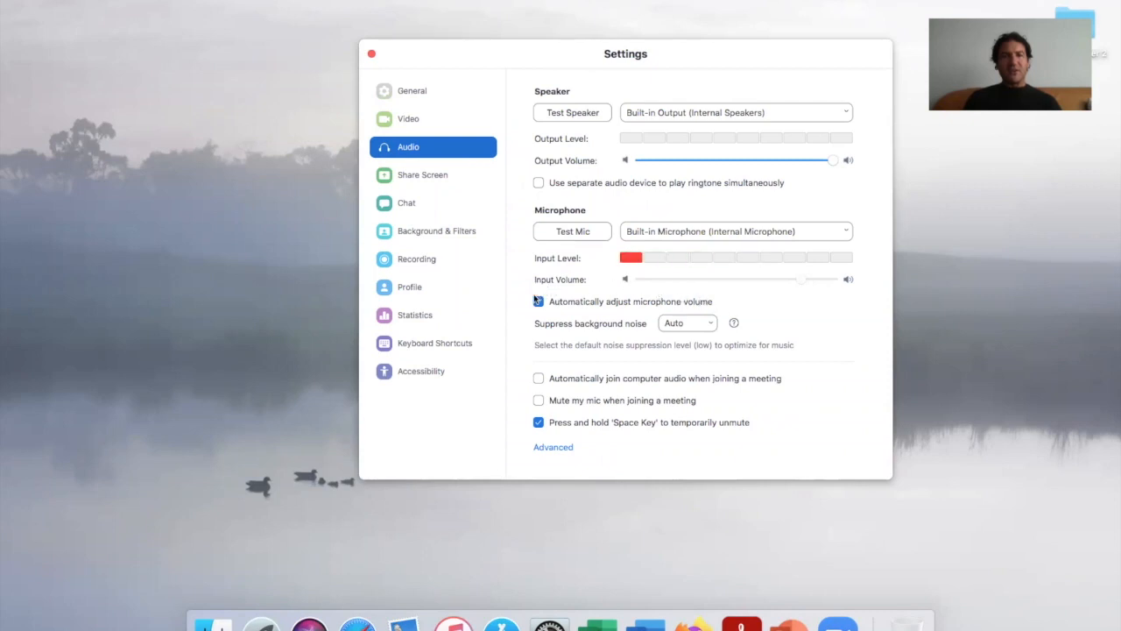
left_click(538, 301)
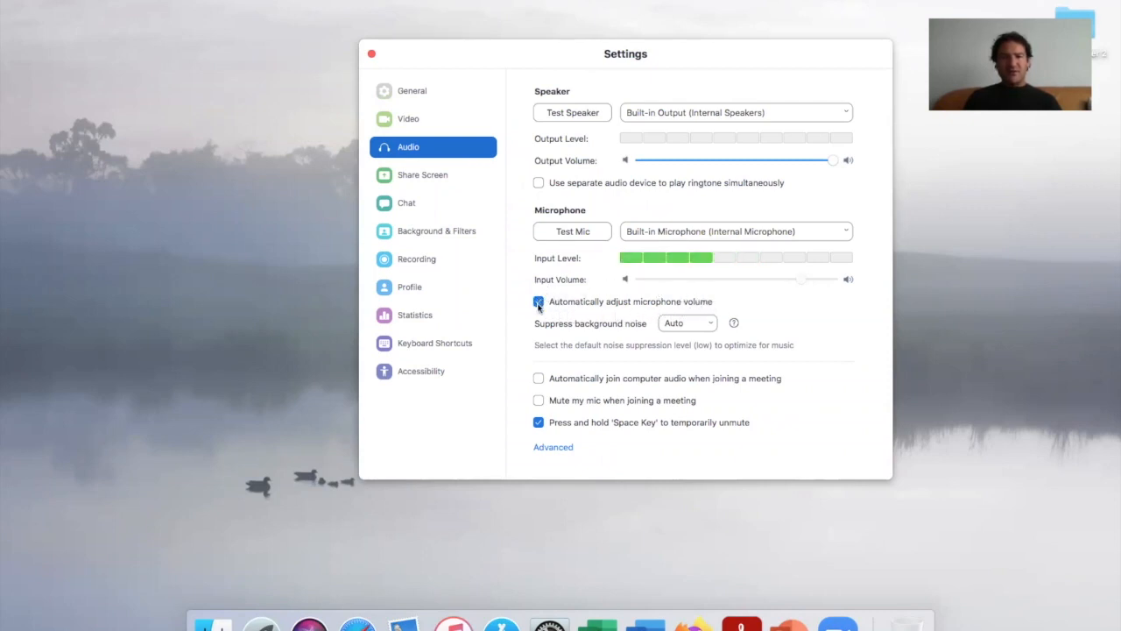
left_click(538, 301)
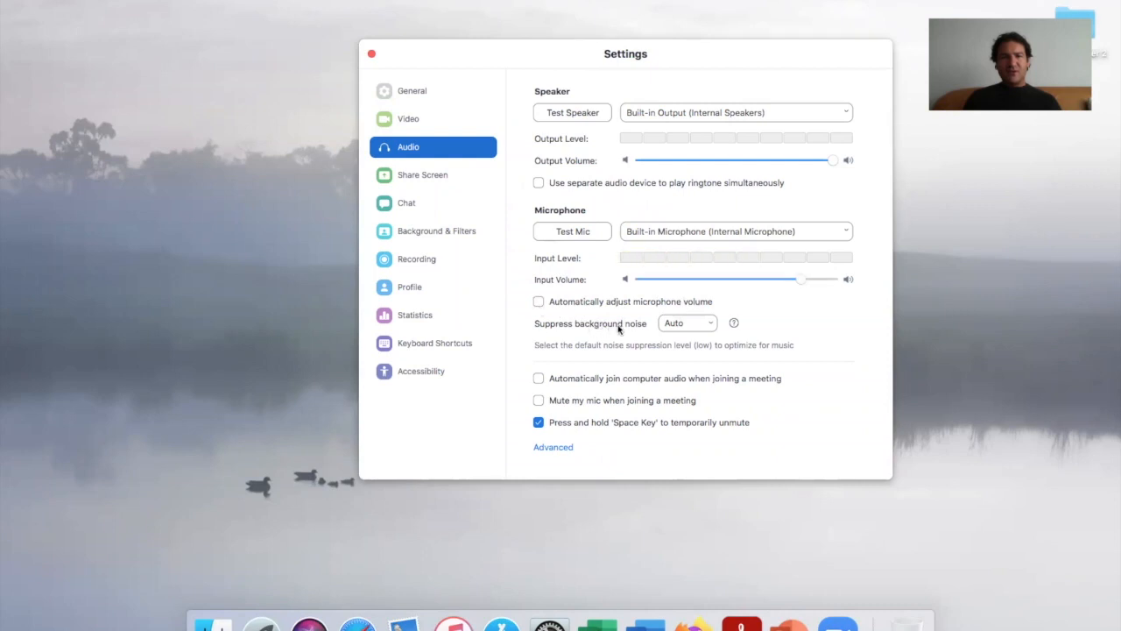
mouse_move(587, 324)
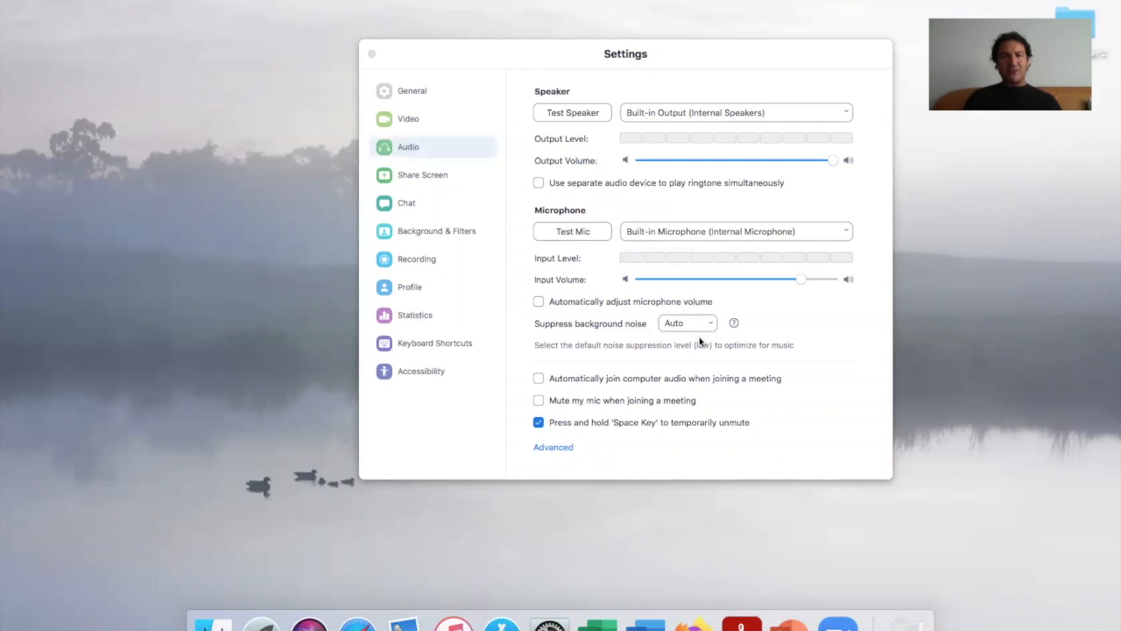
left_click(688, 322)
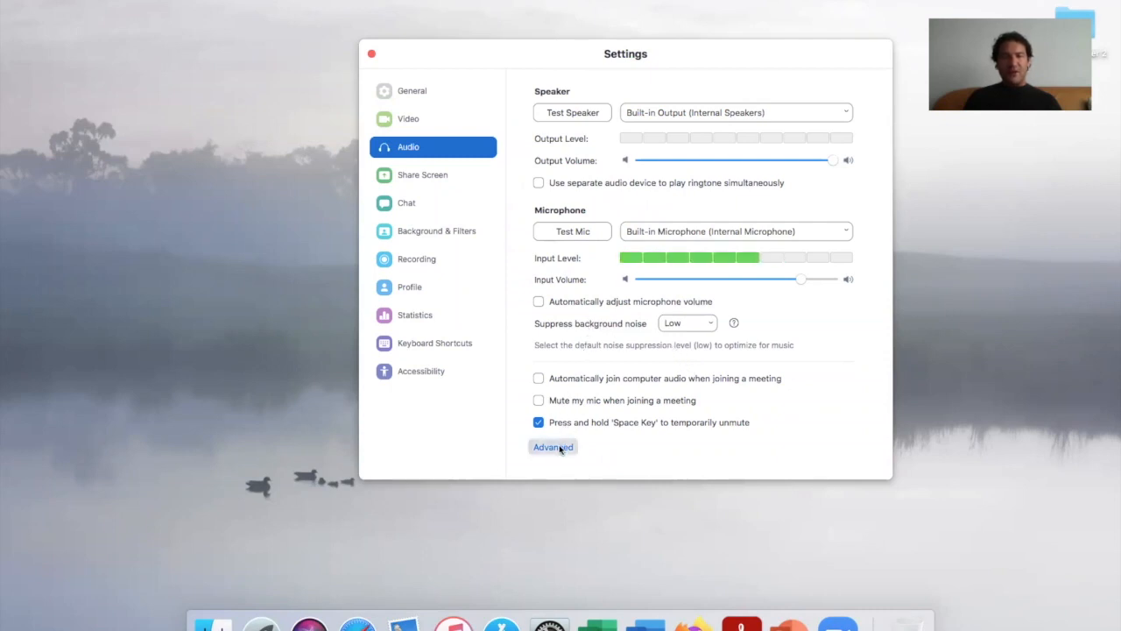
Under Advanced audio, enable the in-meeting 'Enable Original Sound' option.
left_click(552, 446)
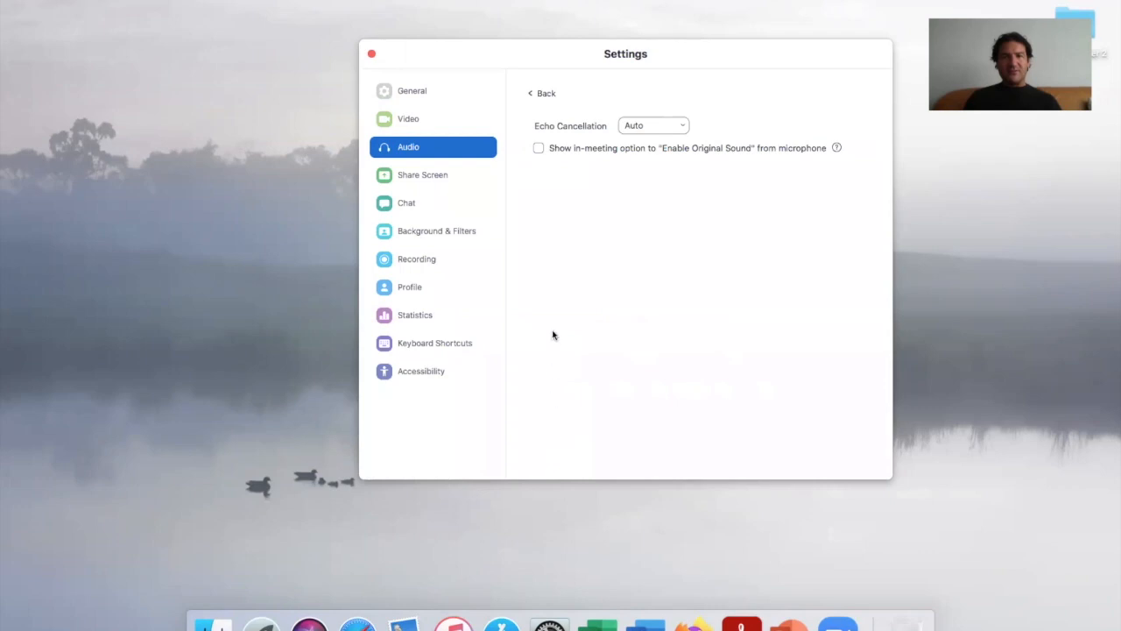
mouse_move(603, 125)
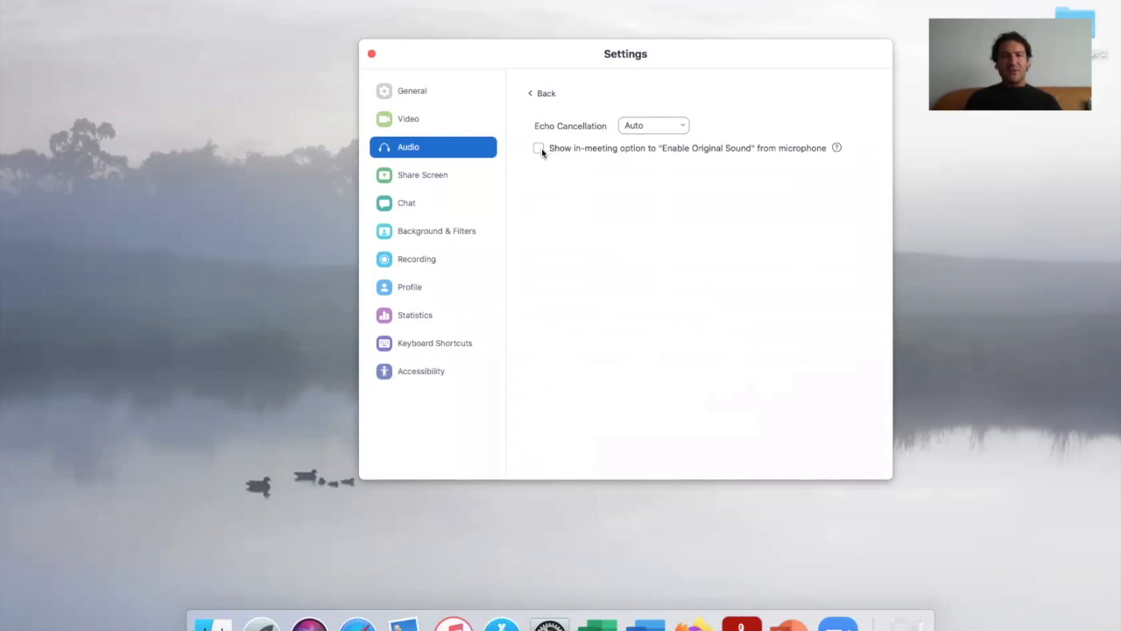
left_click(538, 148)
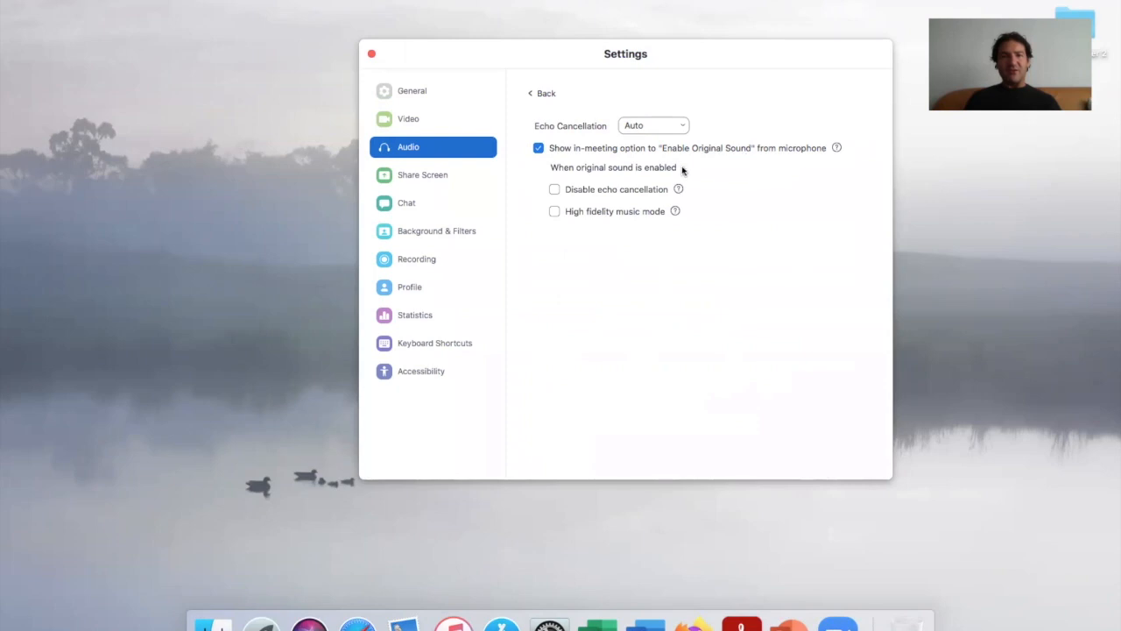
mouse_move(540, 177)
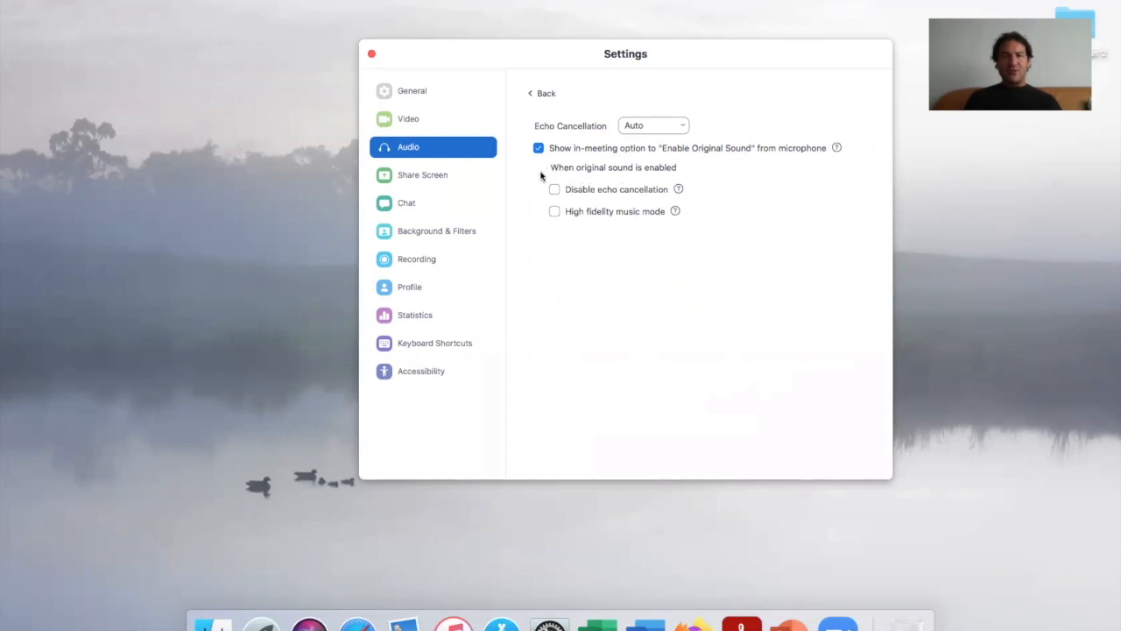
mouse_move(588, 189)
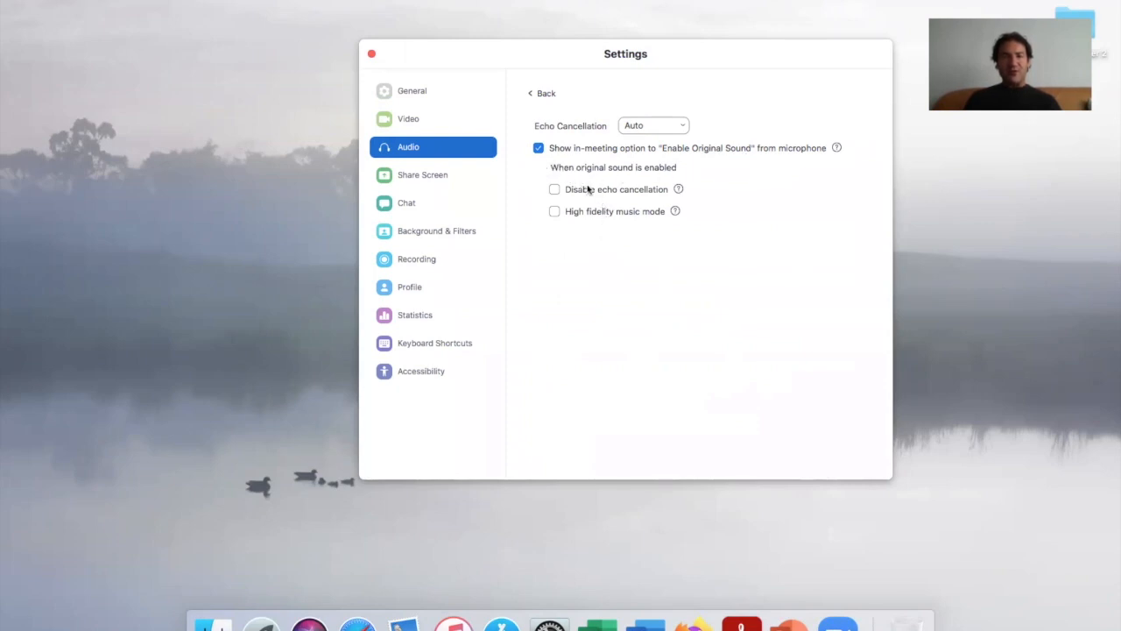
mouse_move(558, 237)
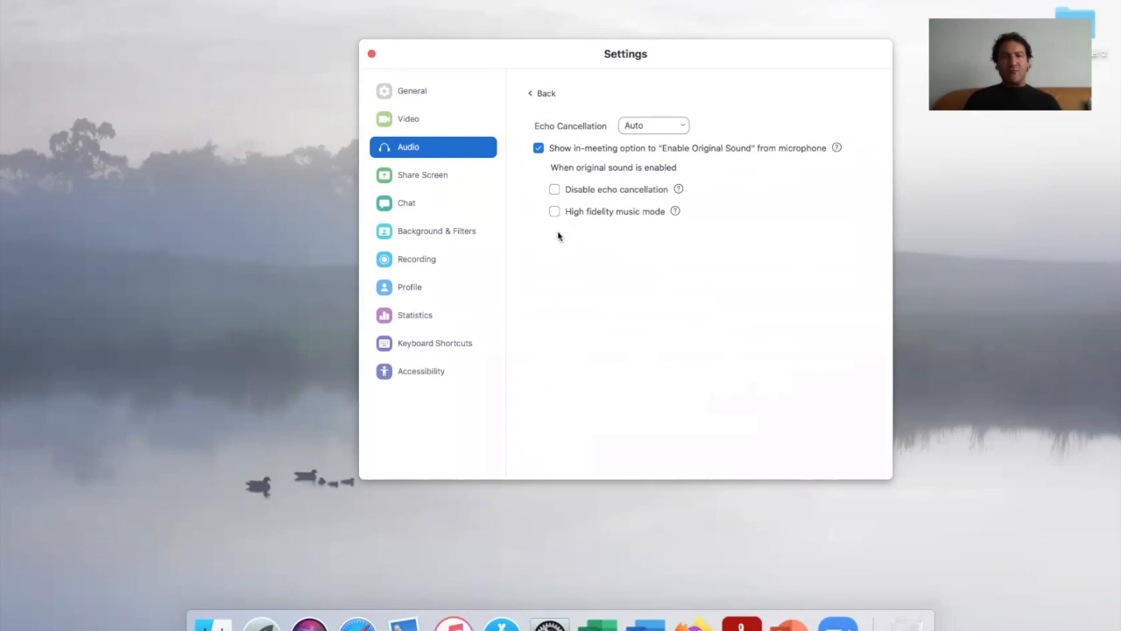
mouse_move(555, 244)
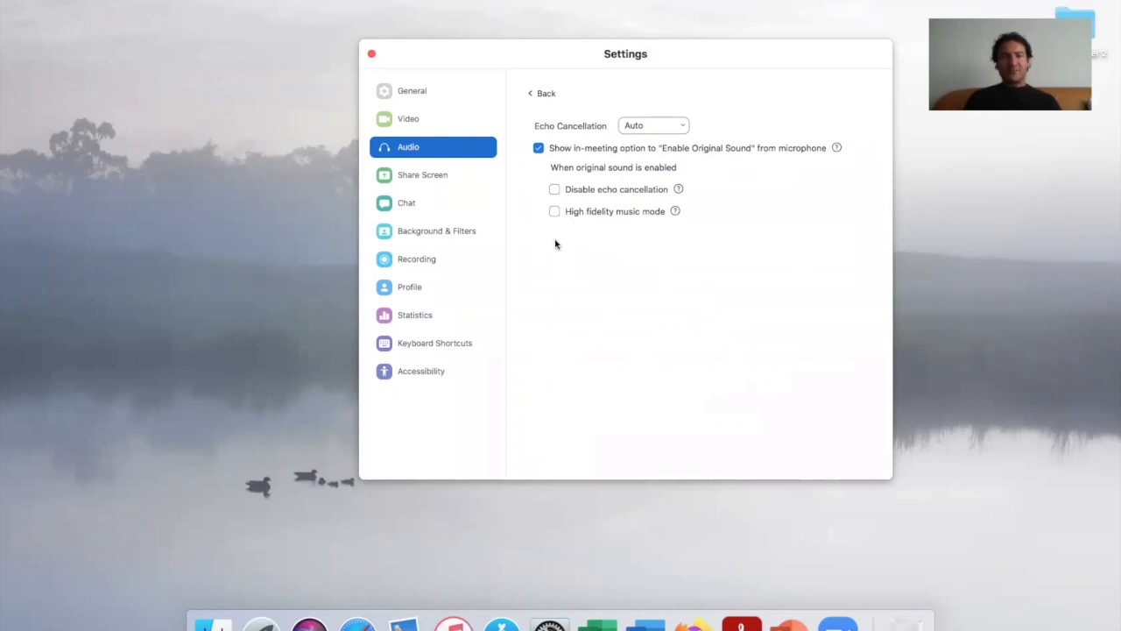
mouse_move(584, 195)
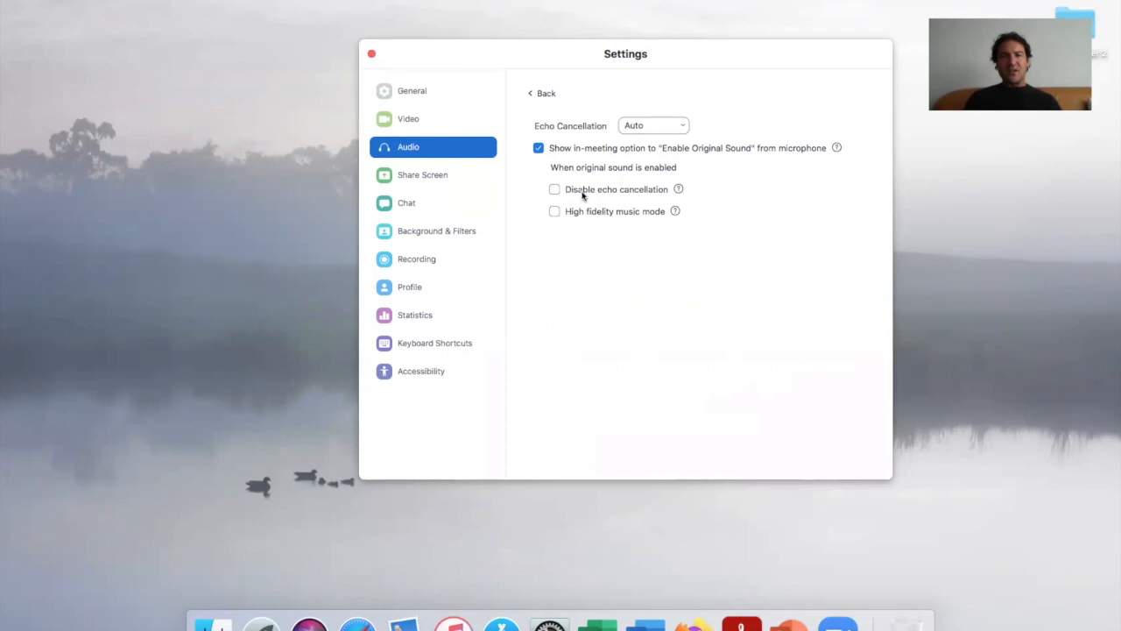
mouse_move(679, 189)
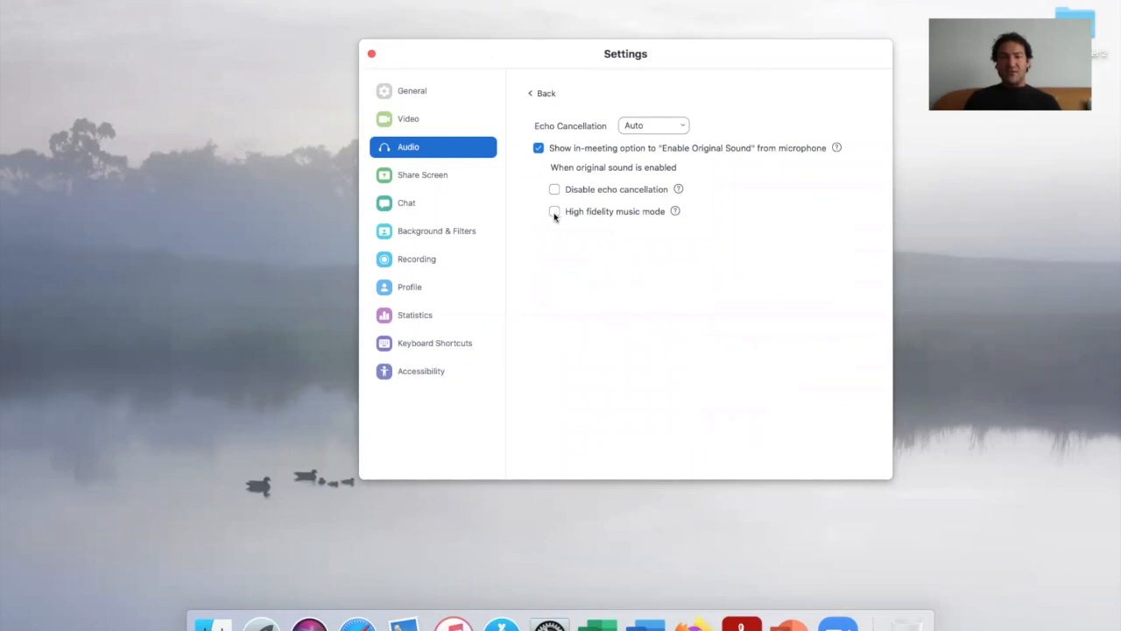
Check 'High fidelity music mode' under original sound settings.
left_click(555, 211)
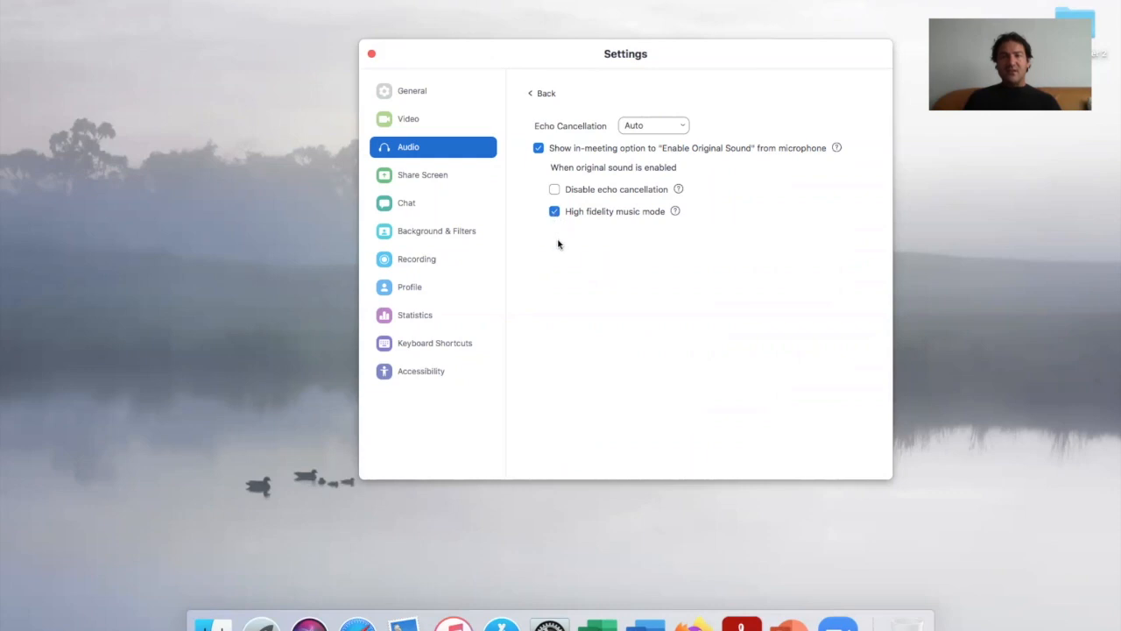
mouse_move(578, 237)
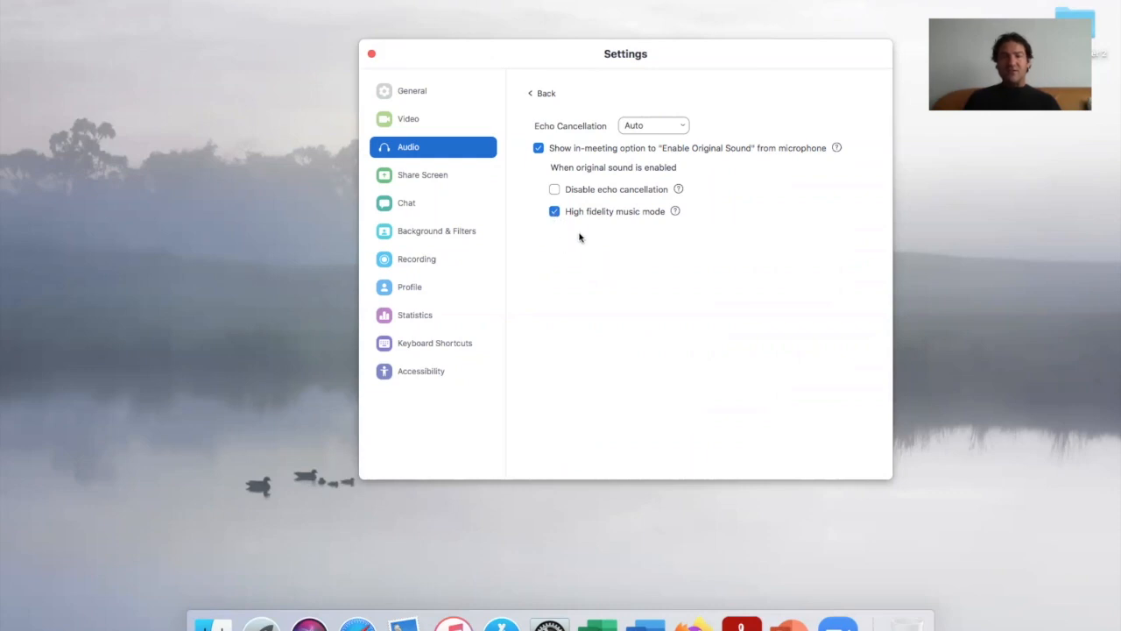
mouse_move(557, 242)
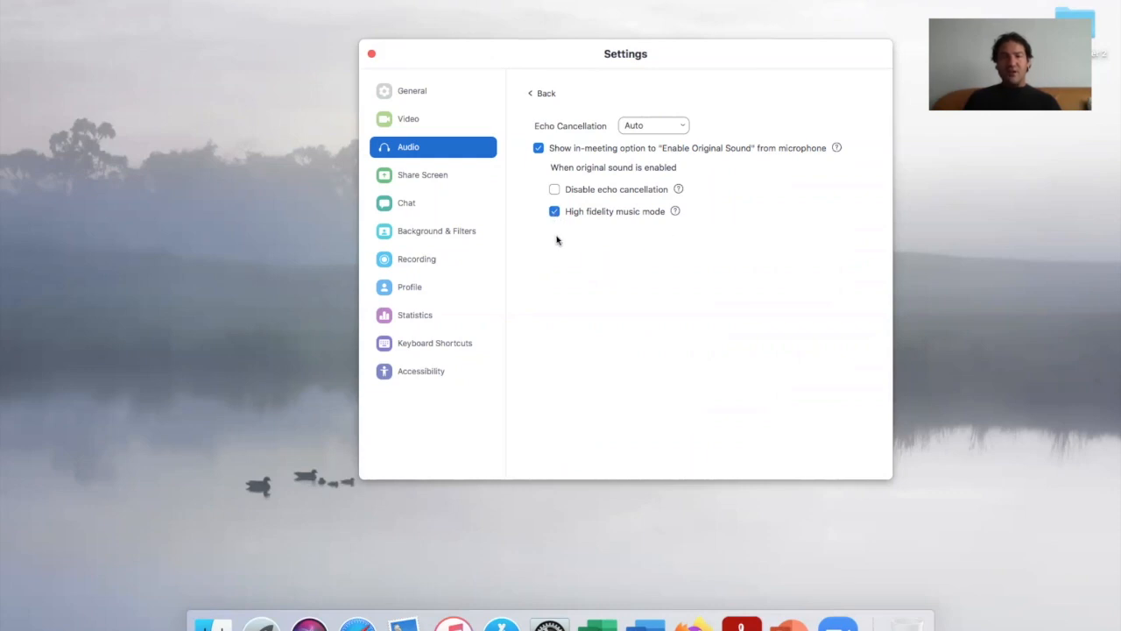
mouse_move(526, 145)
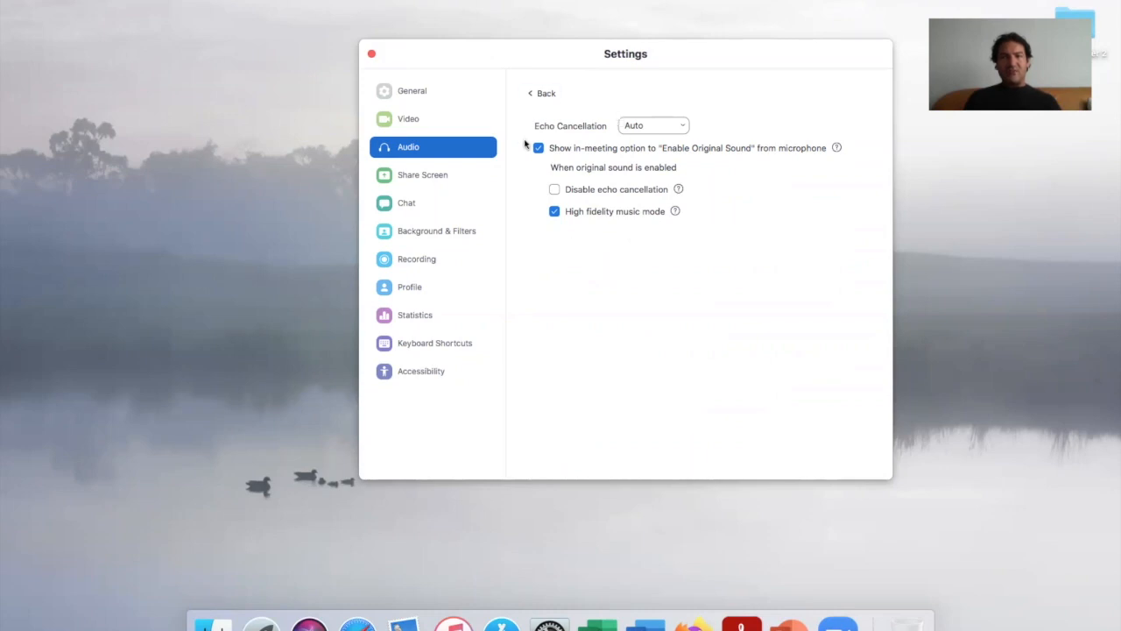
mouse_move(589, 217)
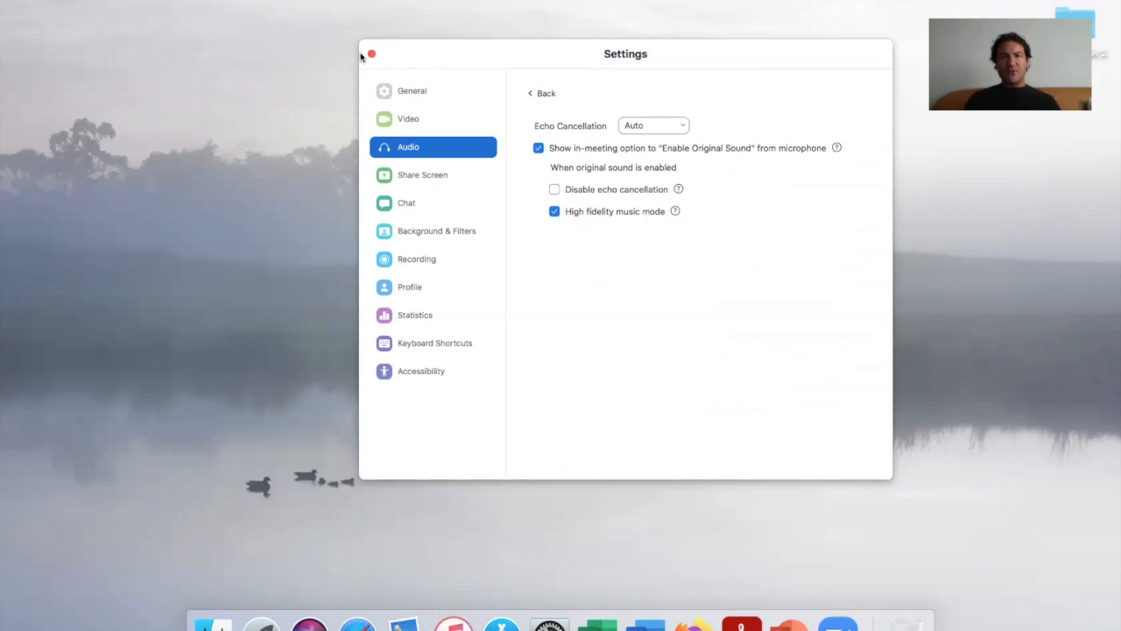
Close Settings, start a new meeting, and turn on Original Sound.
left_click(370, 53)
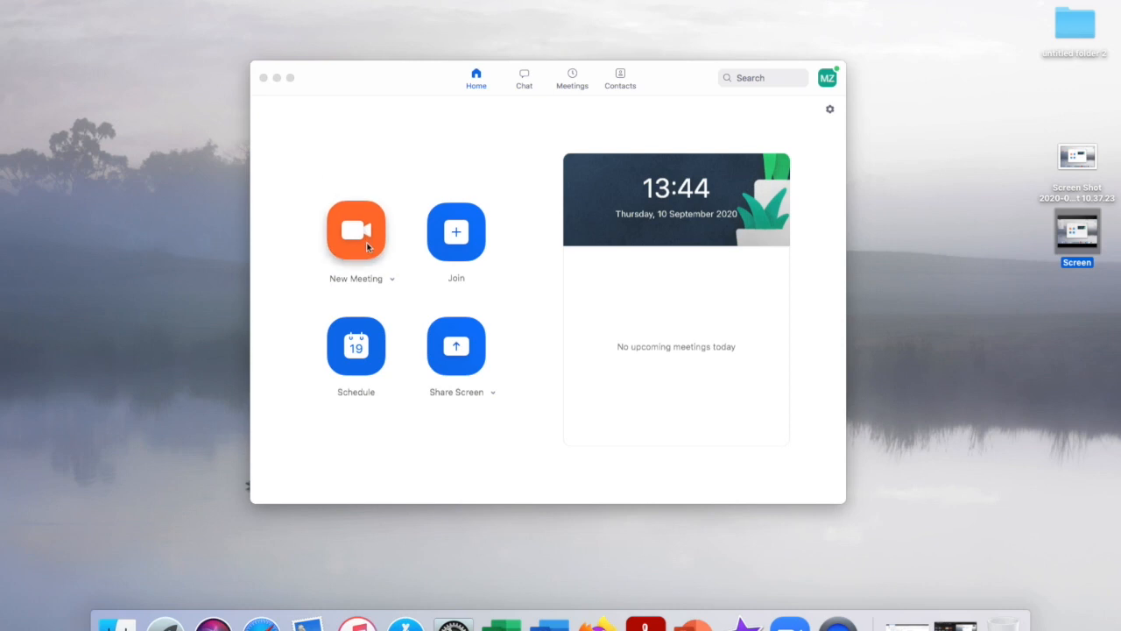
left_click(355, 231)
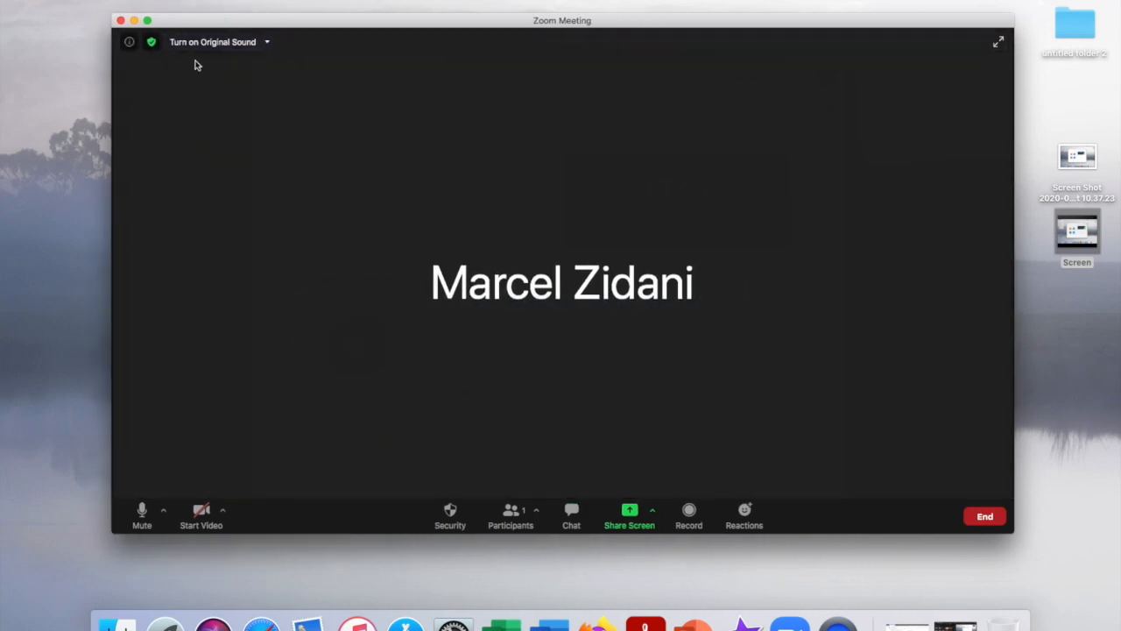
left_click(213, 41)
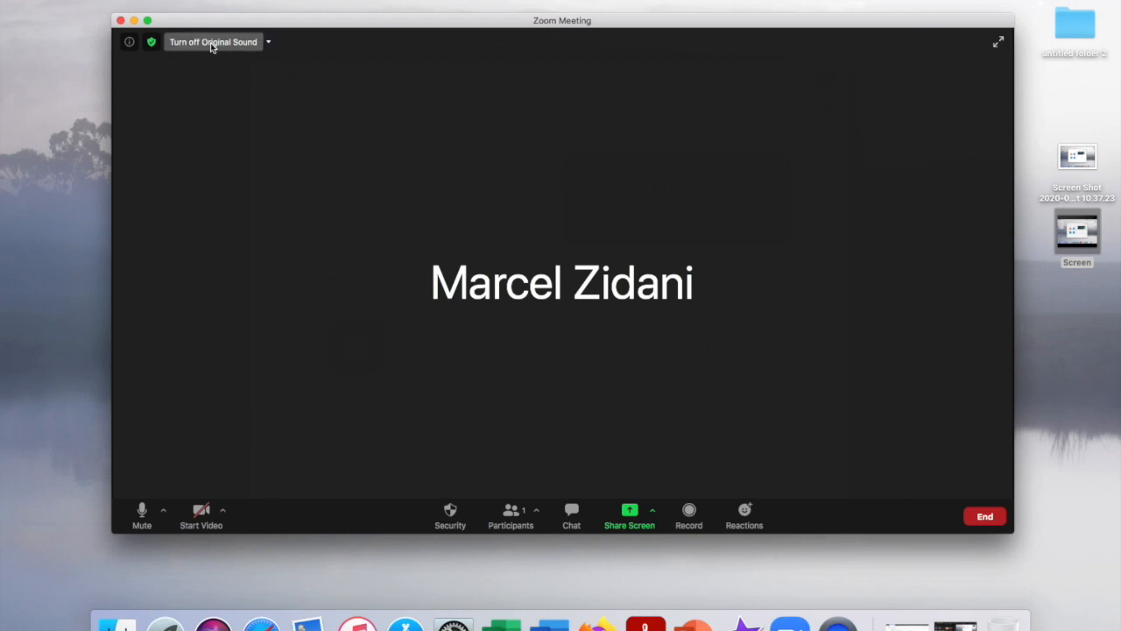